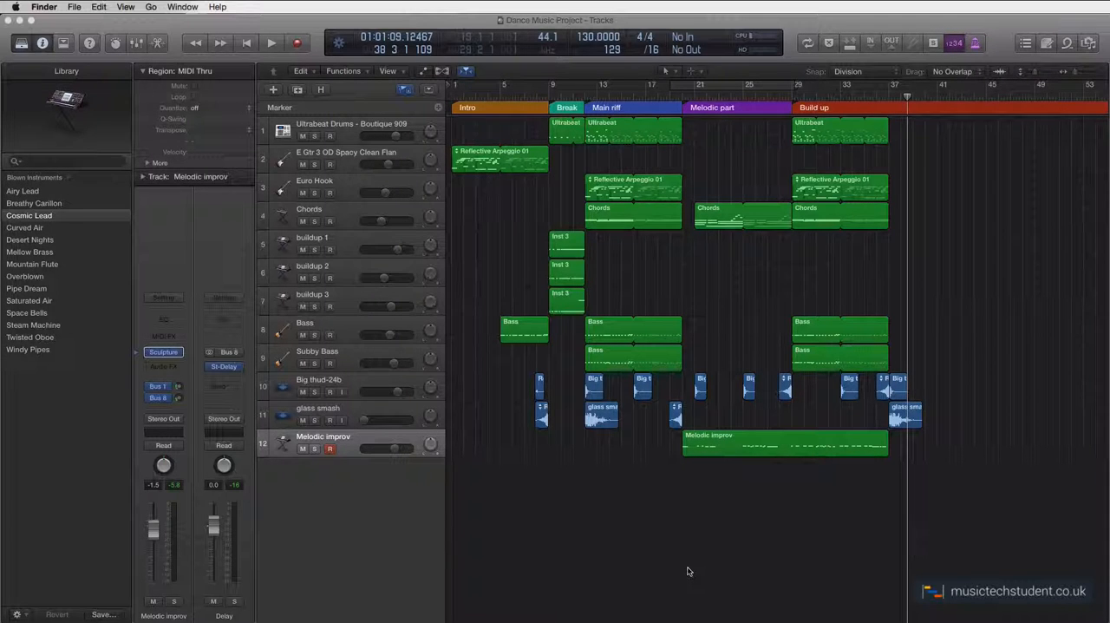
mouse_move(519, 222)
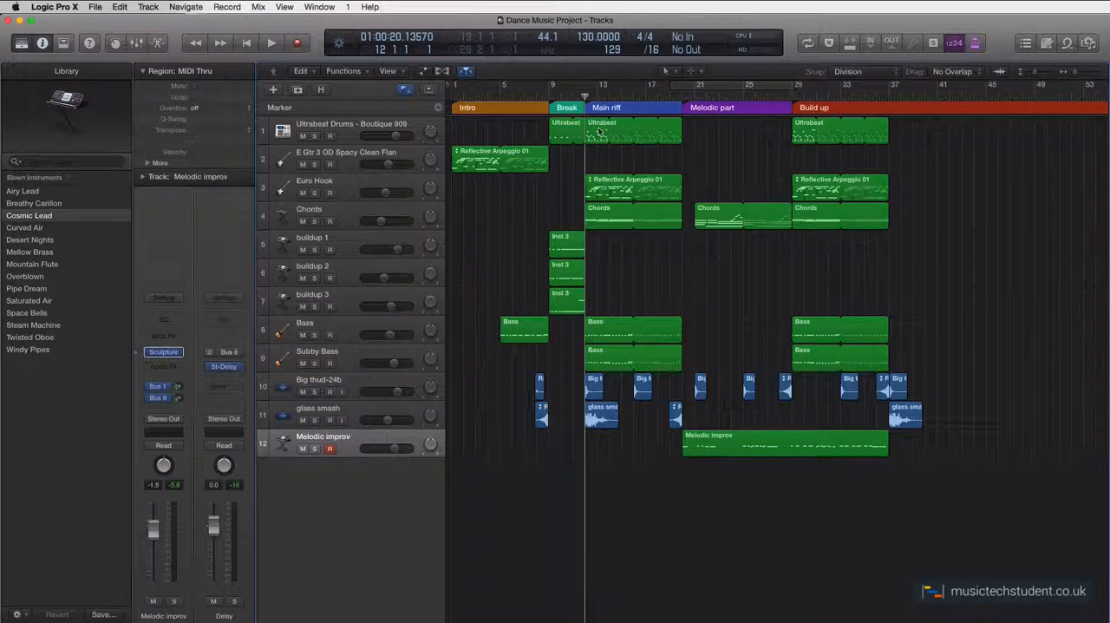
mouse_move(718, 132)
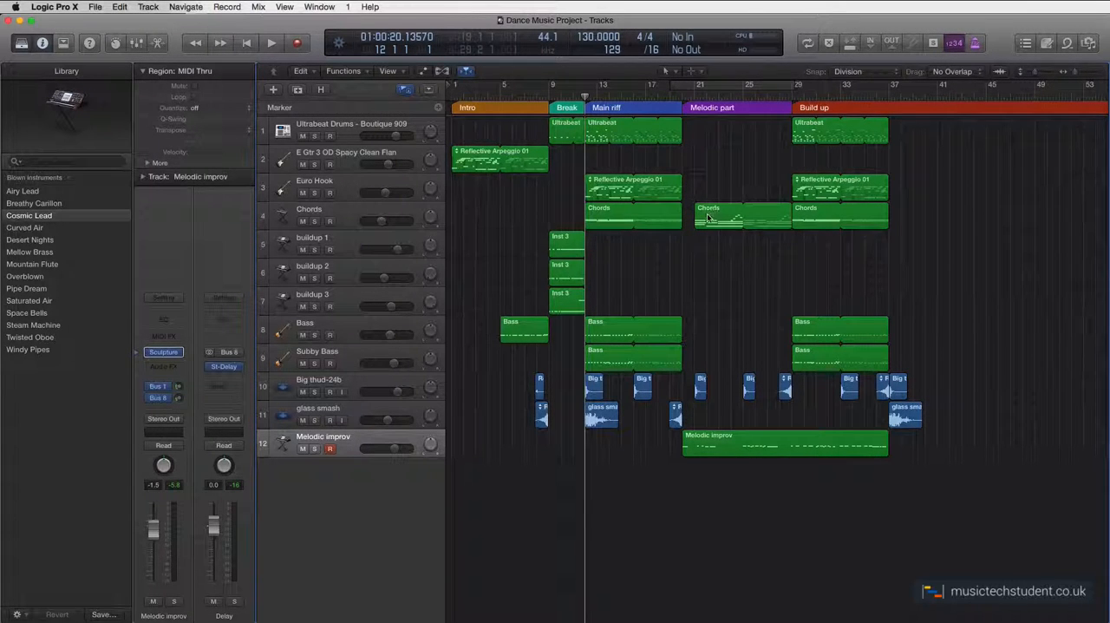
mouse_move(716, 243)
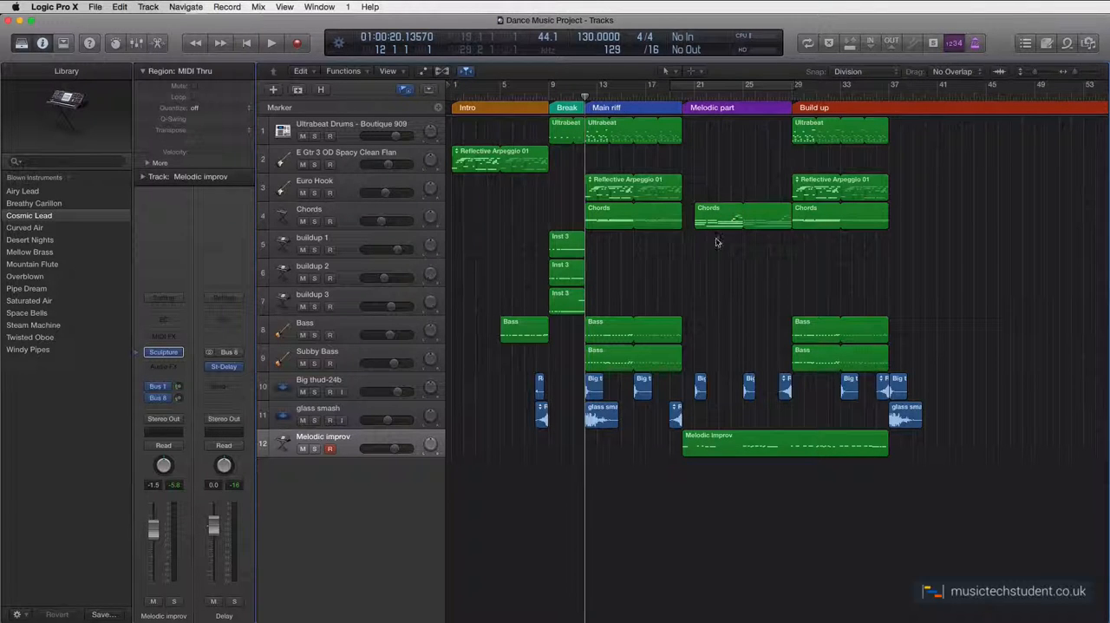
mouse_move(694, 236)
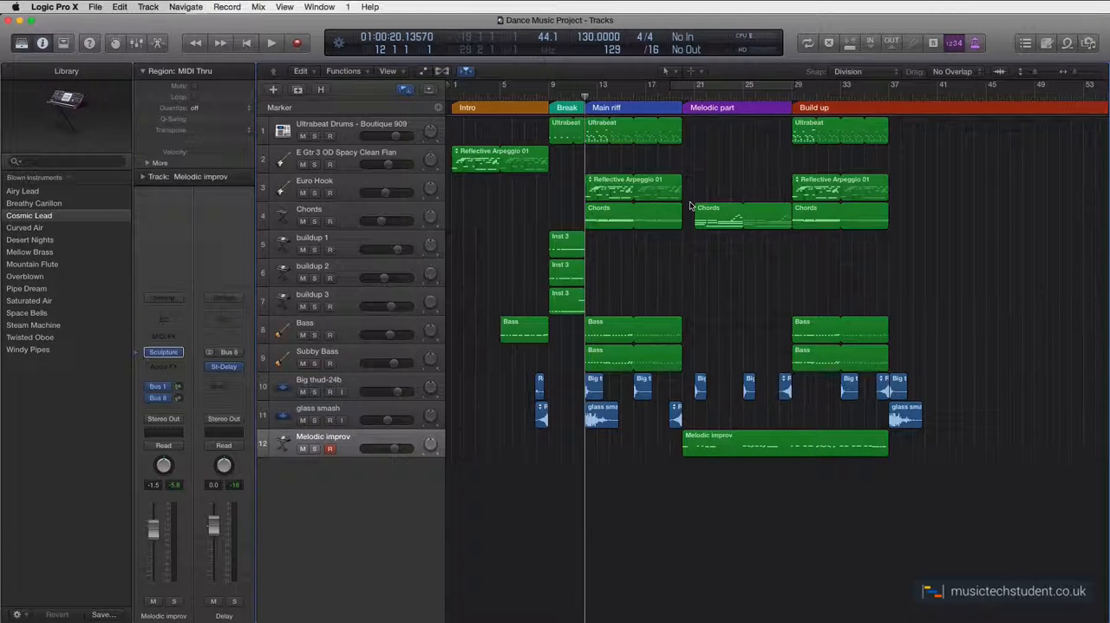
mouse_move(697, 296)
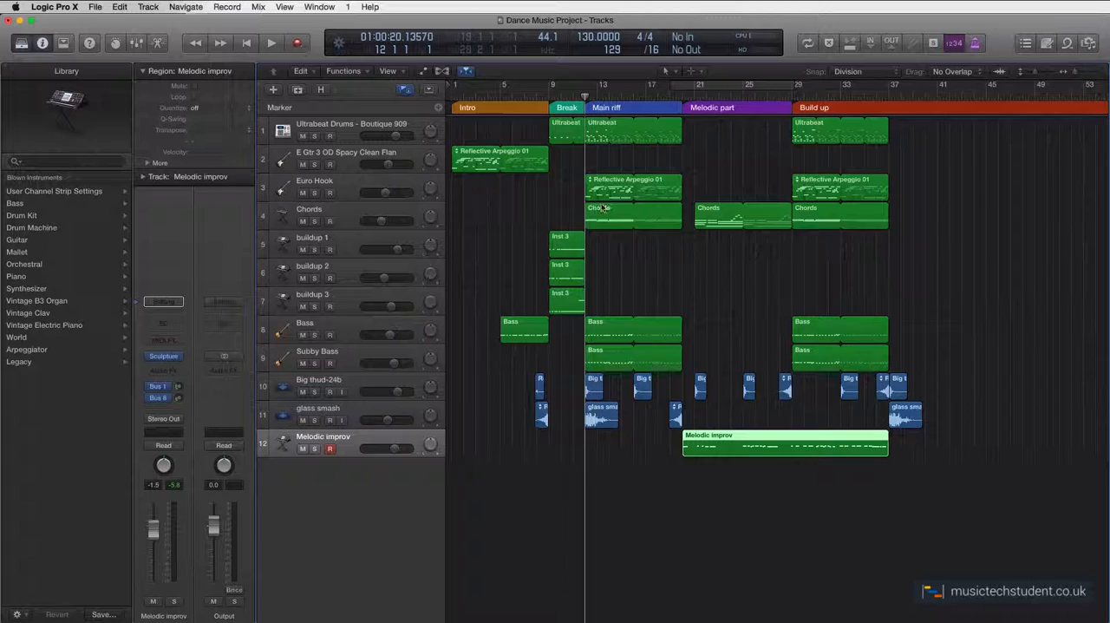
Step: Audition the song briefly from bar 17, then stop playback
click(645, 96)
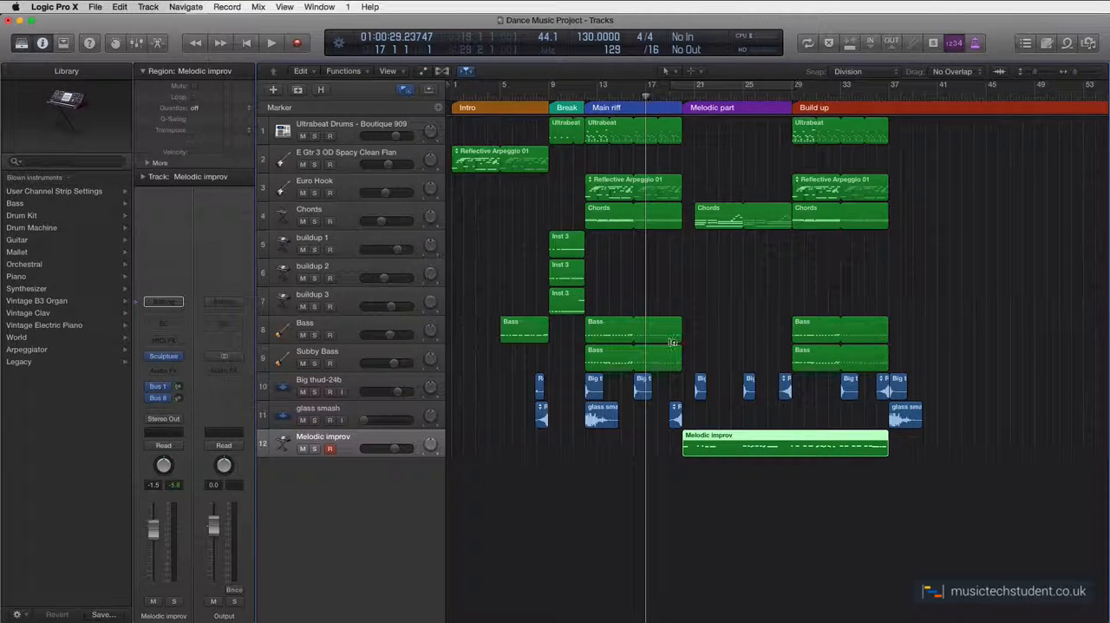
click(270, 41)
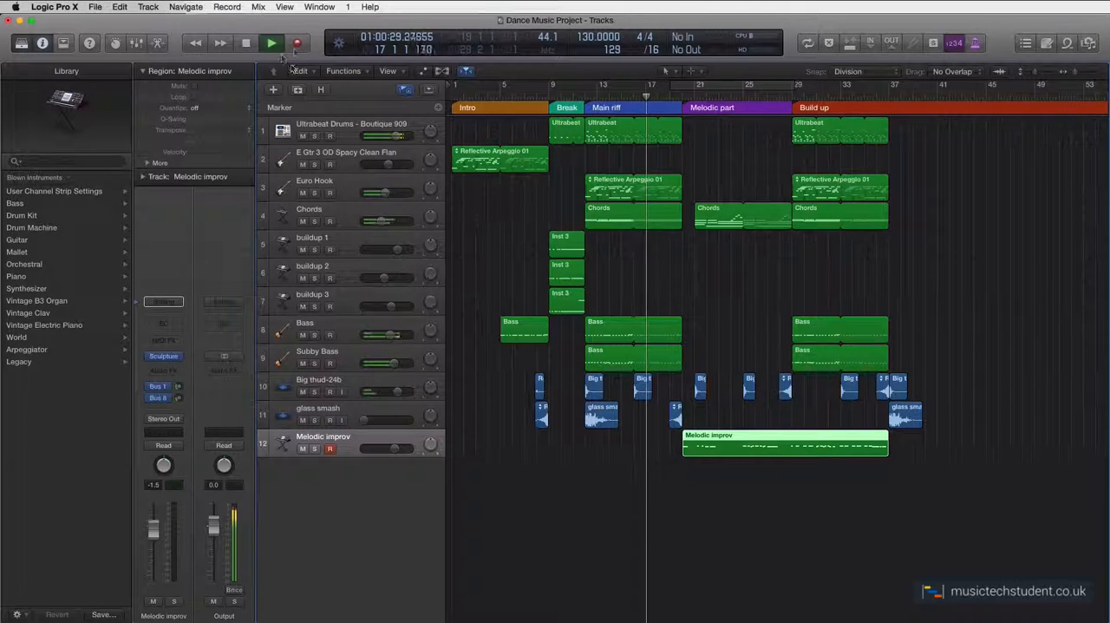
click(270, 41)
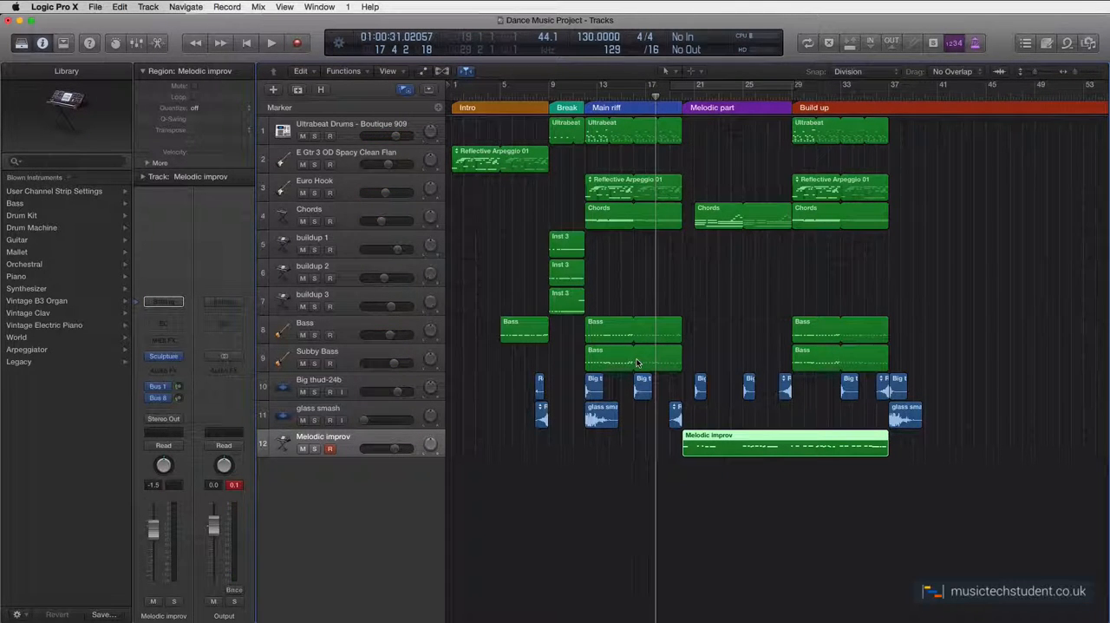
mouse_move(675, 441)
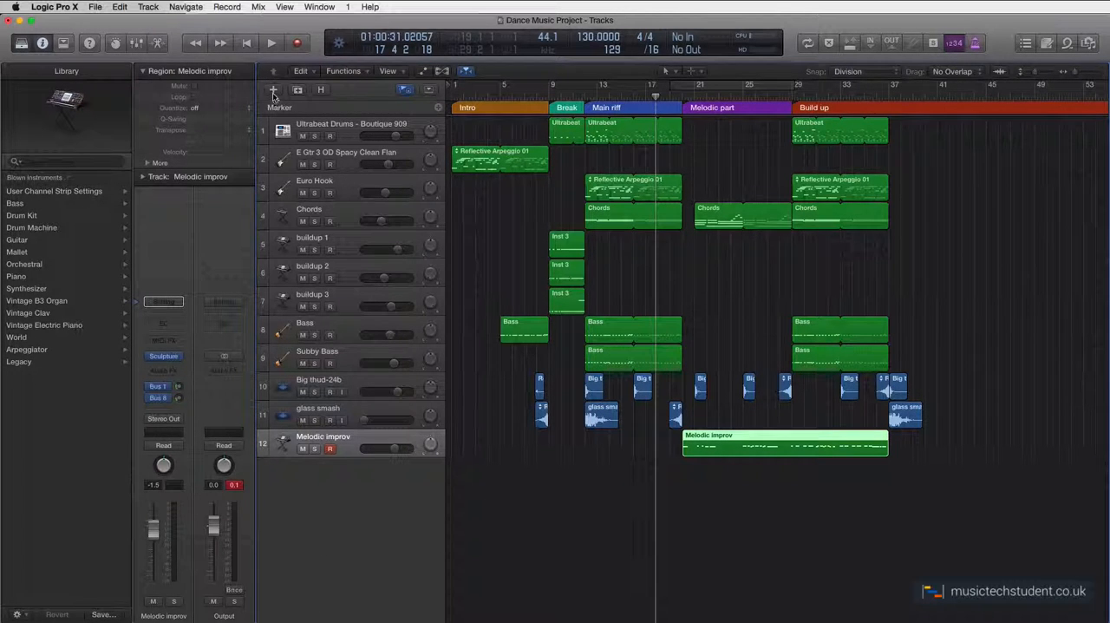
Step: Add a new Software Instrument track via the New Track dialog
click(274, 90)
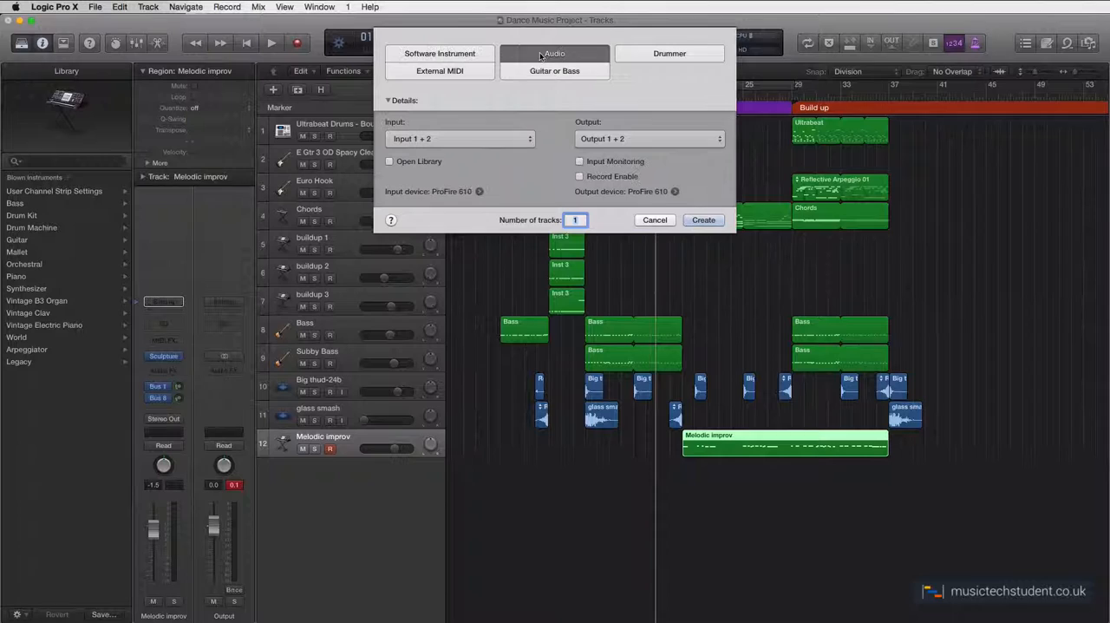
mouse_move(704, 218)
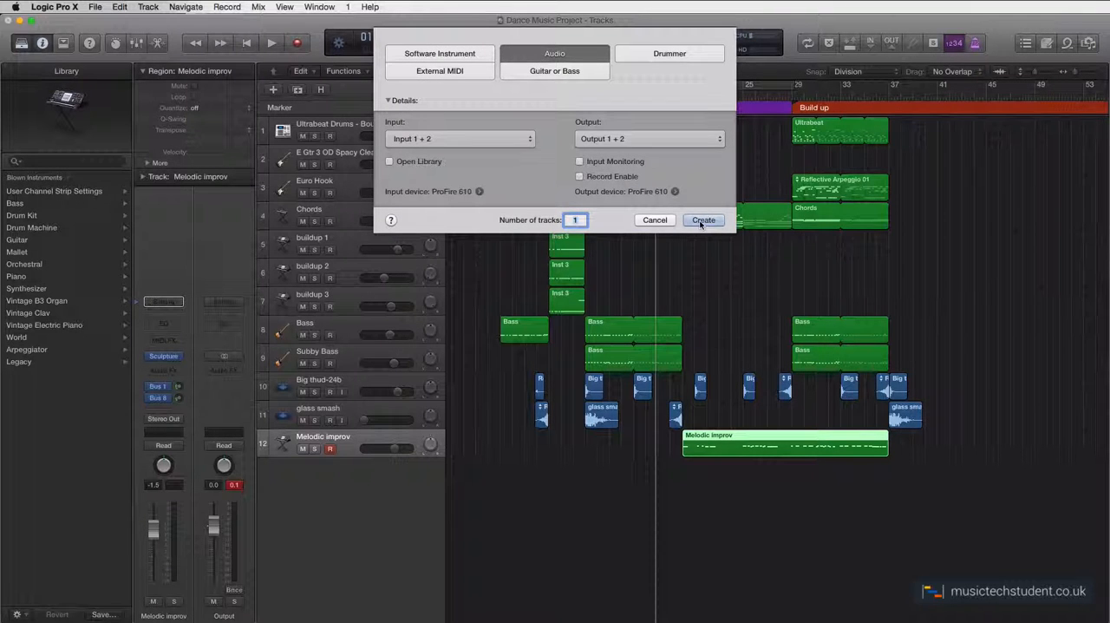
click(441, 52)
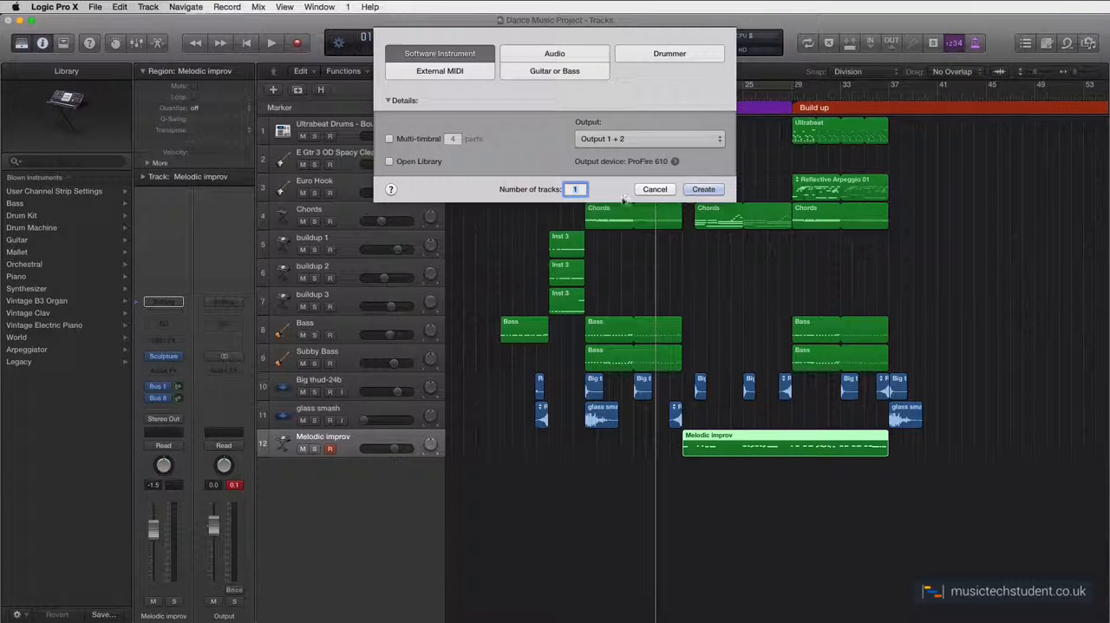
click(656, 189)
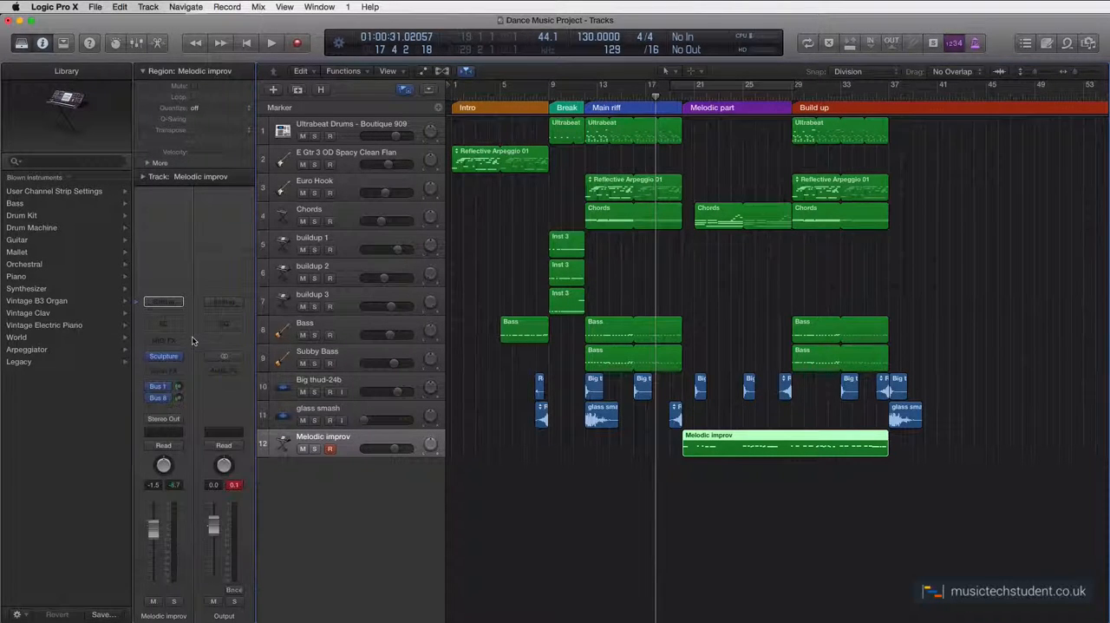
mouse_move(170, 431)
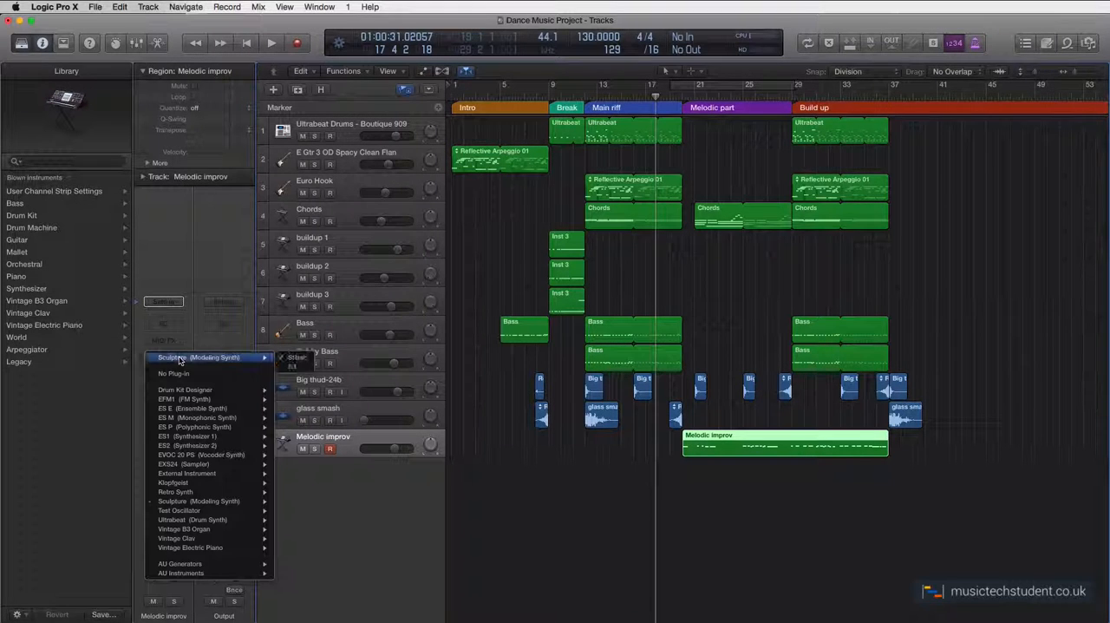
mouse_move(176, 493)
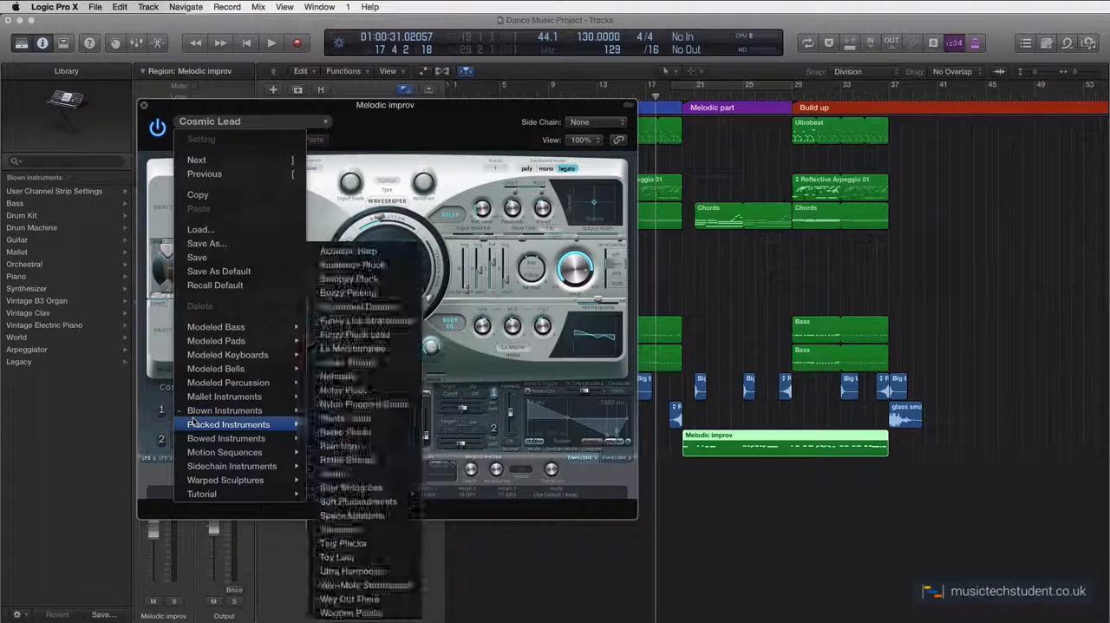
mouse_move(224, 412)
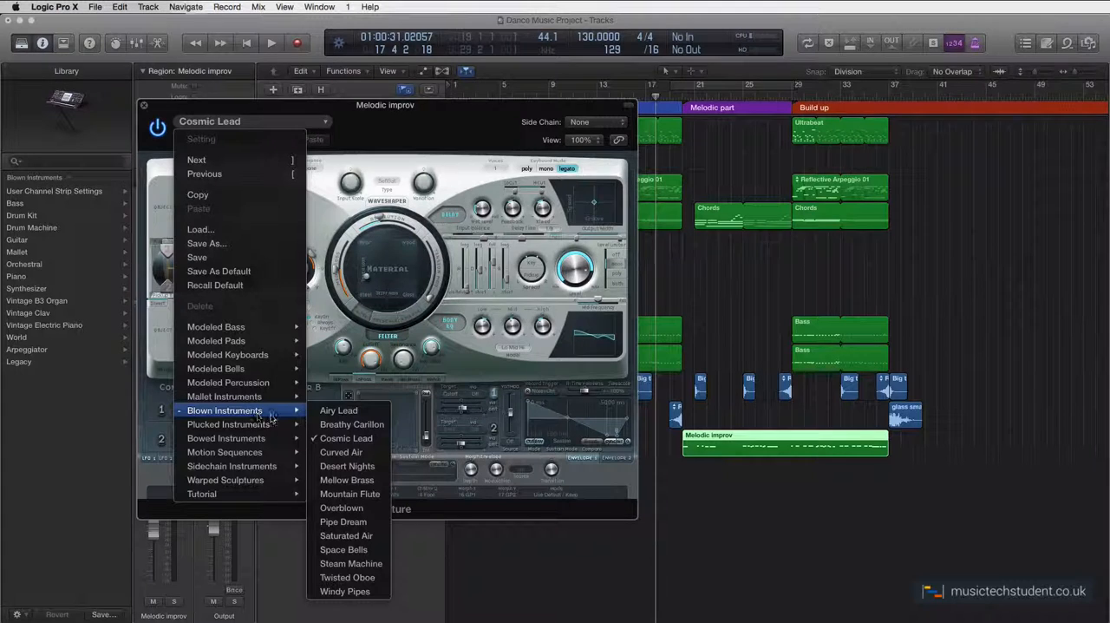
mouse_move(338, 411)
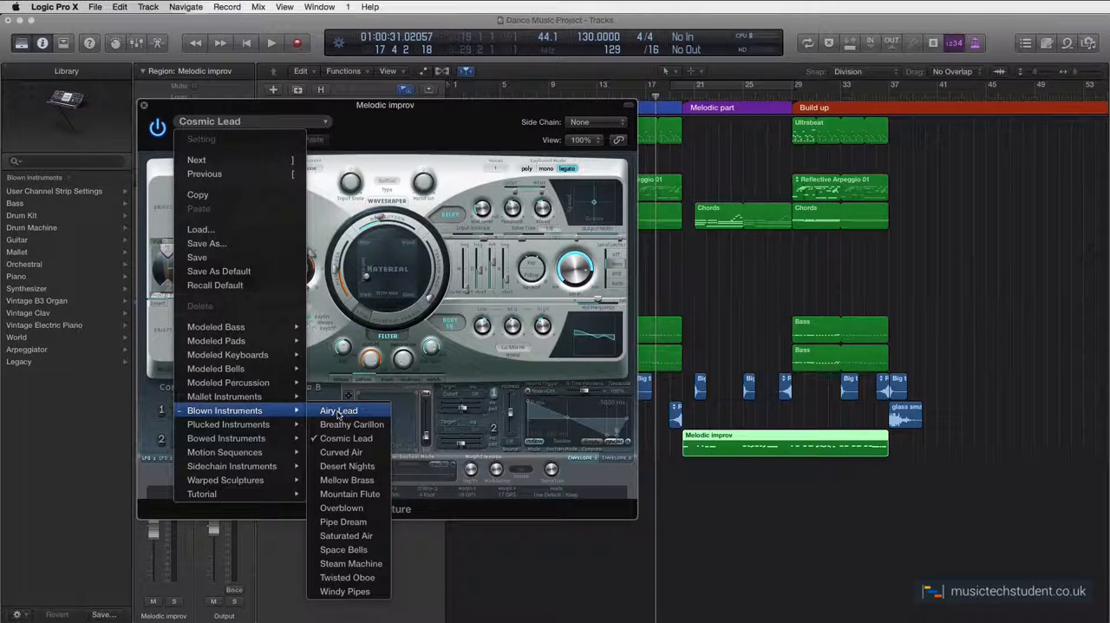
mouse_move(347, 437)
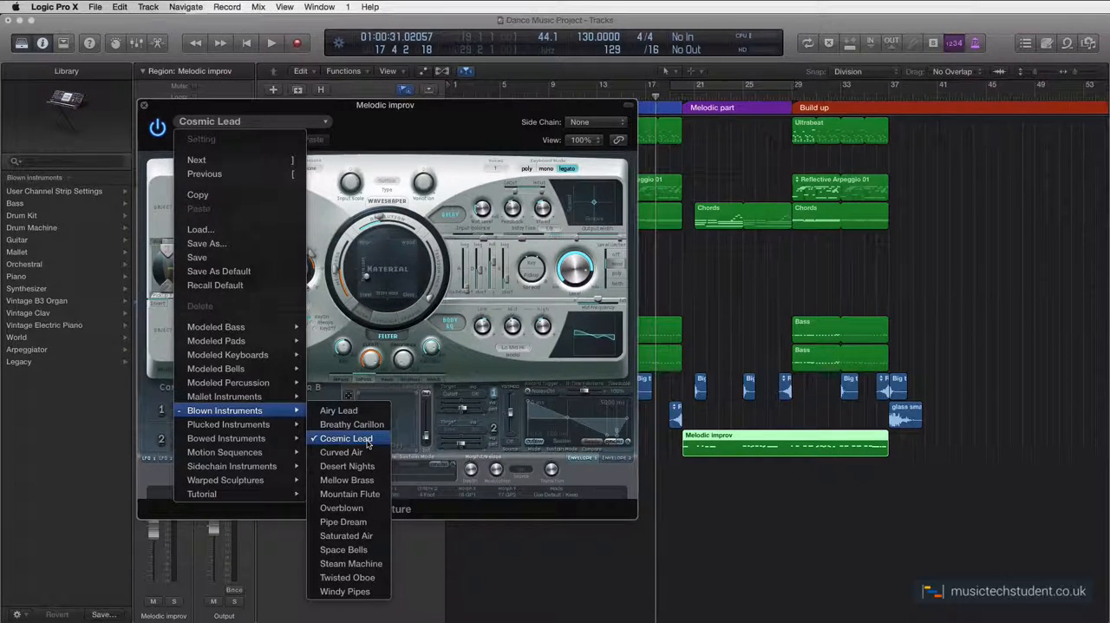
Step: Load the Cosmic Lead patch from Blown Instruments into Sculpture
click(347, 437)
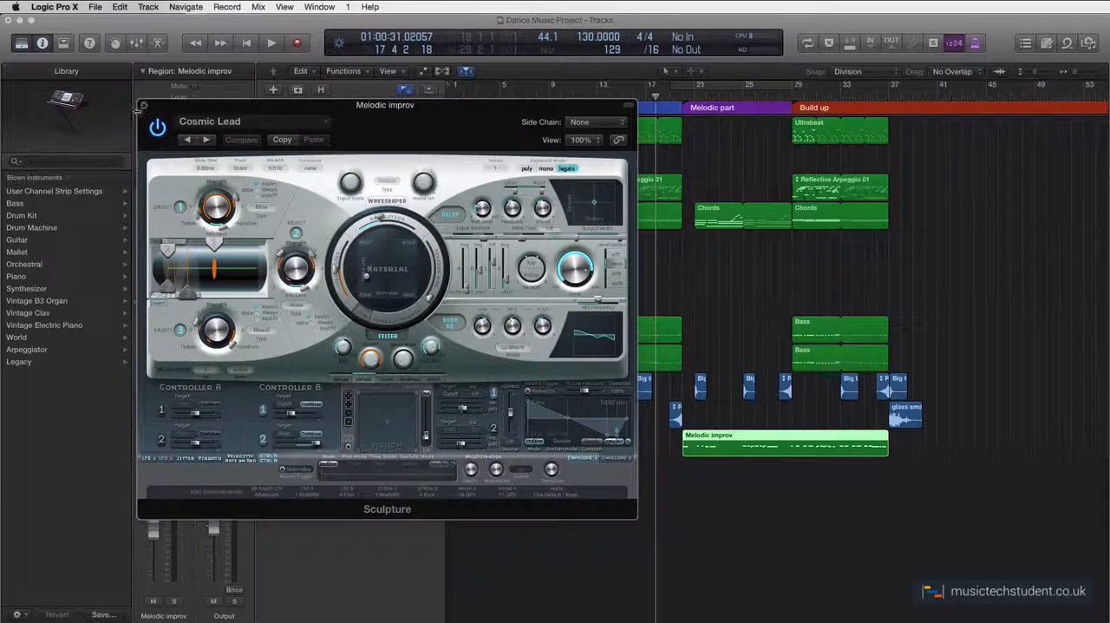
Step: Close the Sculpture plug-in window to return to the arrangement
click(144, 104)
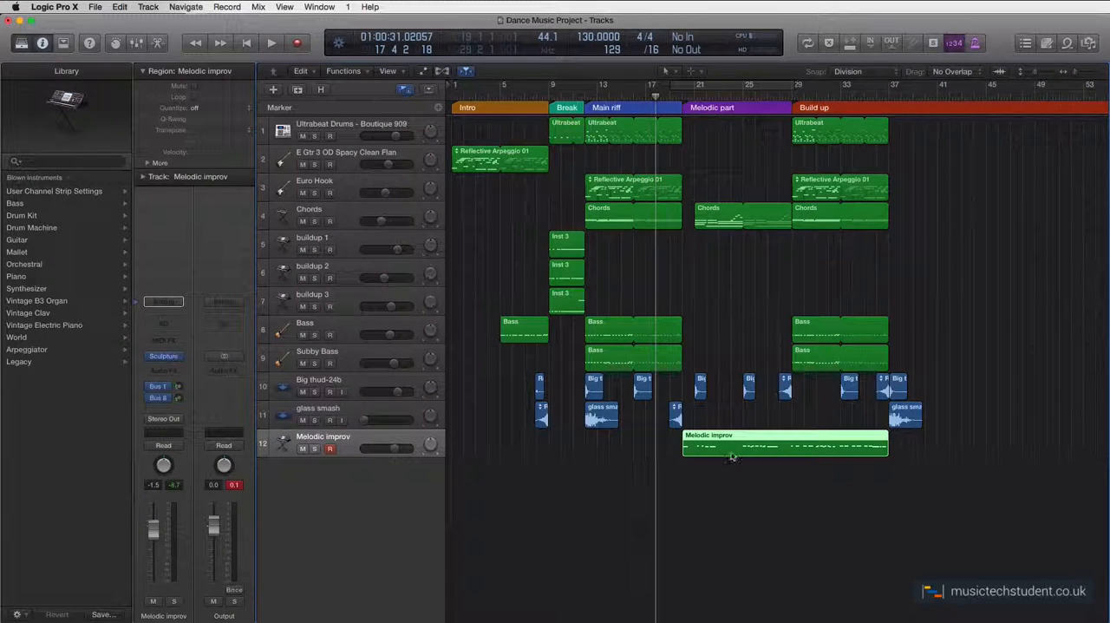
mouse_move(743, 434)
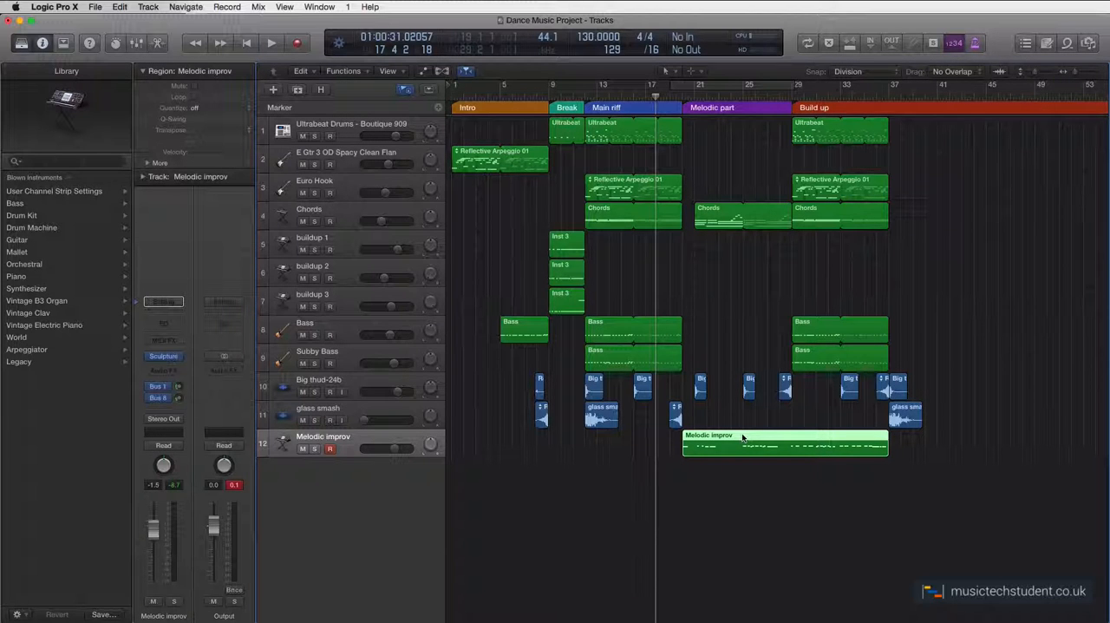
mouse_move(735, 460)
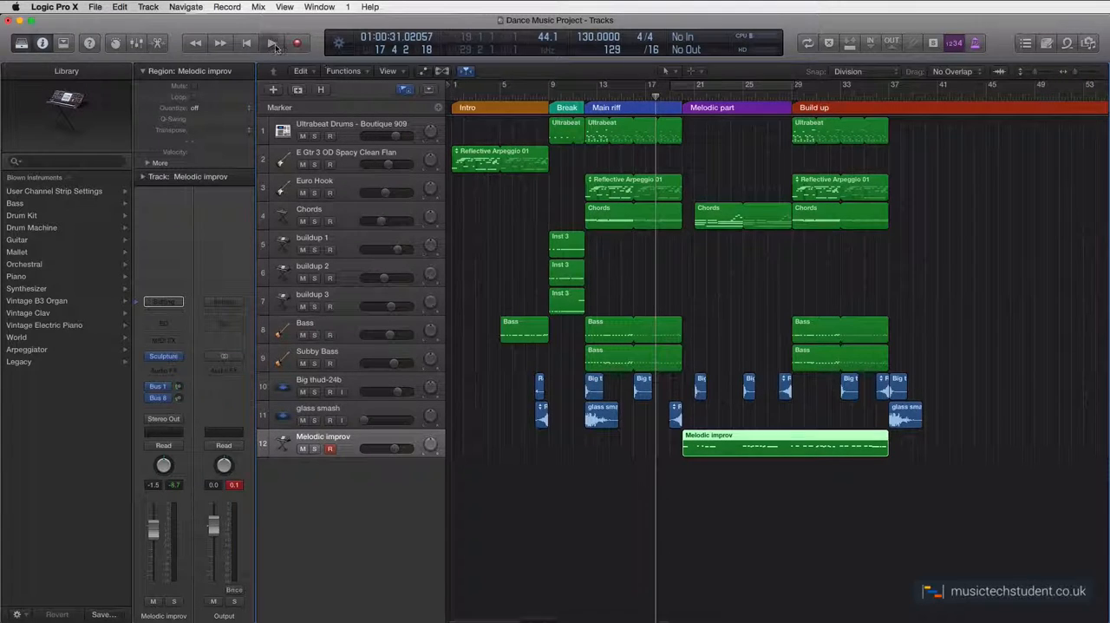
Step: Play the arrangement through the Build up section past bar 37, then stop
click(270, 42)
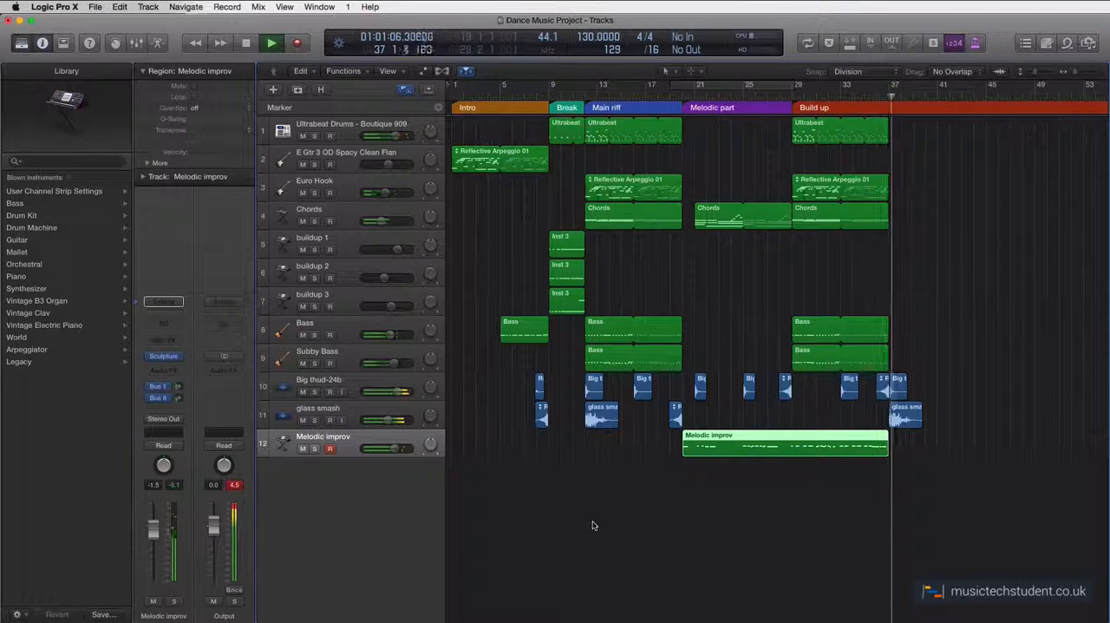
click(271, 42)
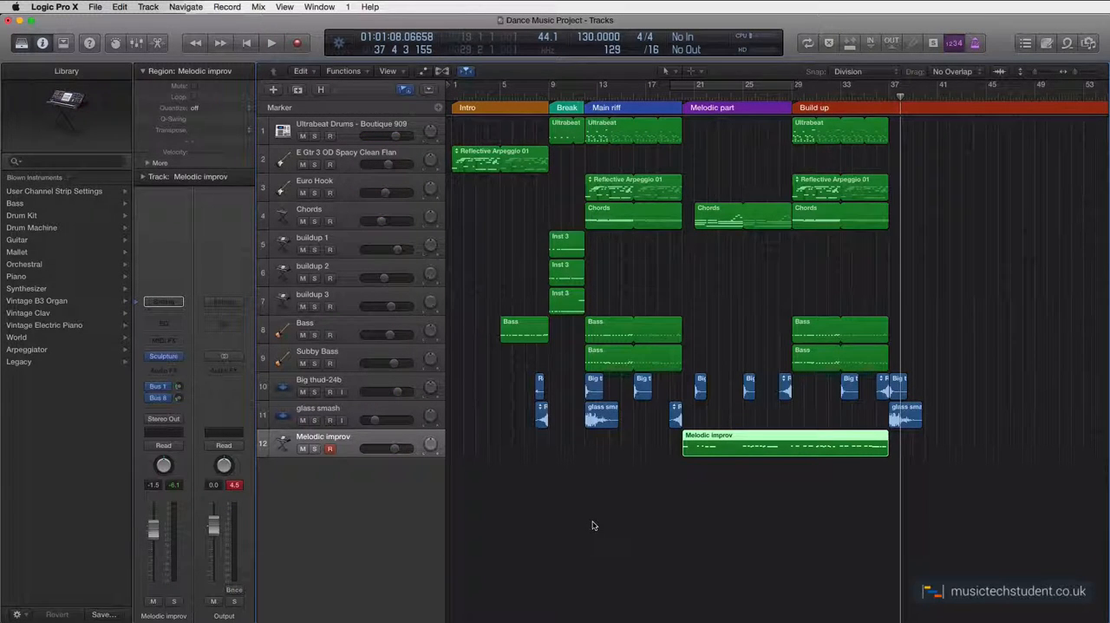
mouse_move(753, 442)
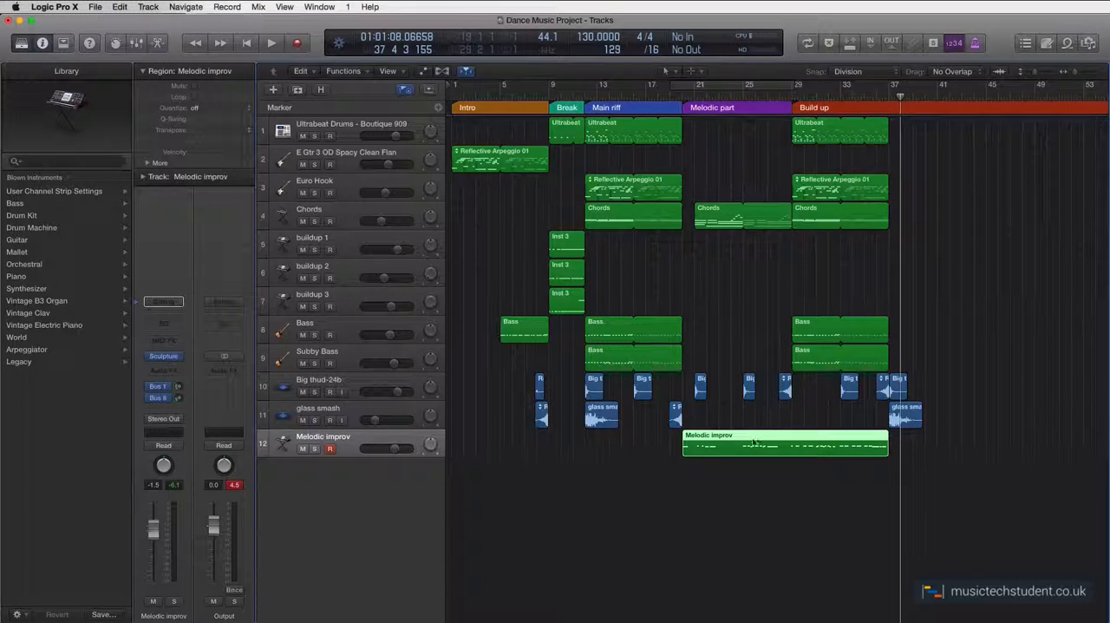